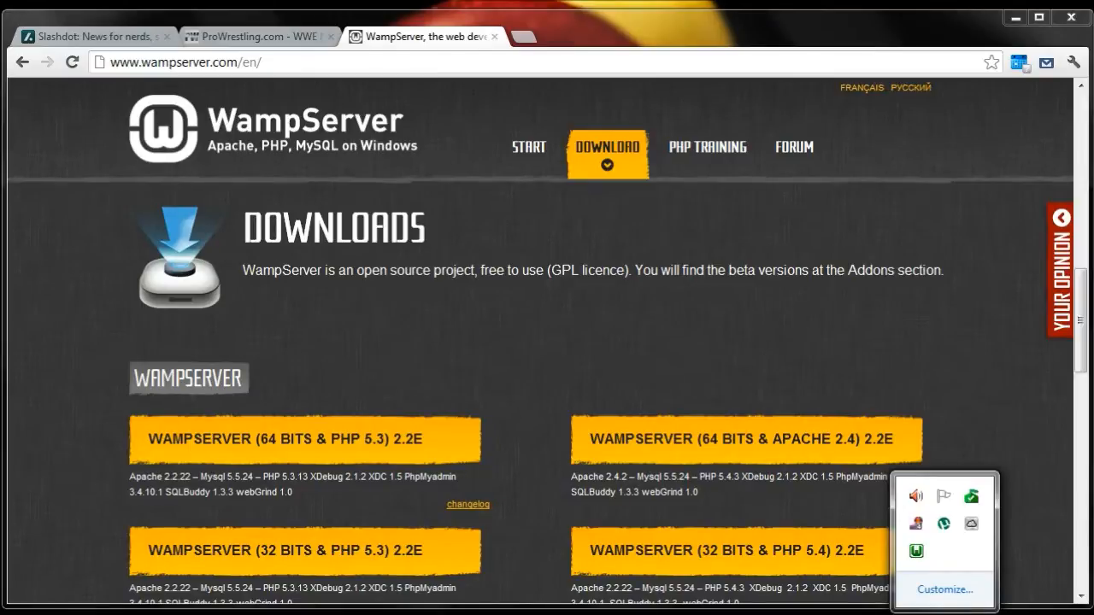
- Bring up the WampServer tray menu to send its homepage to Chrome
click(915, 551)
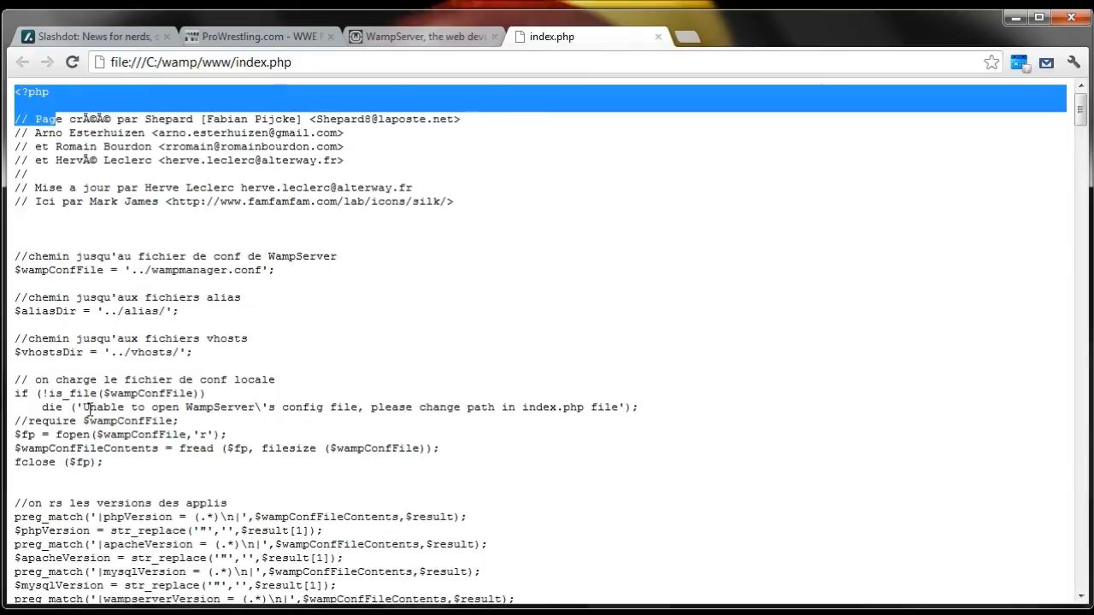
- Choose Localhost from the WampServer tray menu to load the homepage in Chrome
click(915, 551)
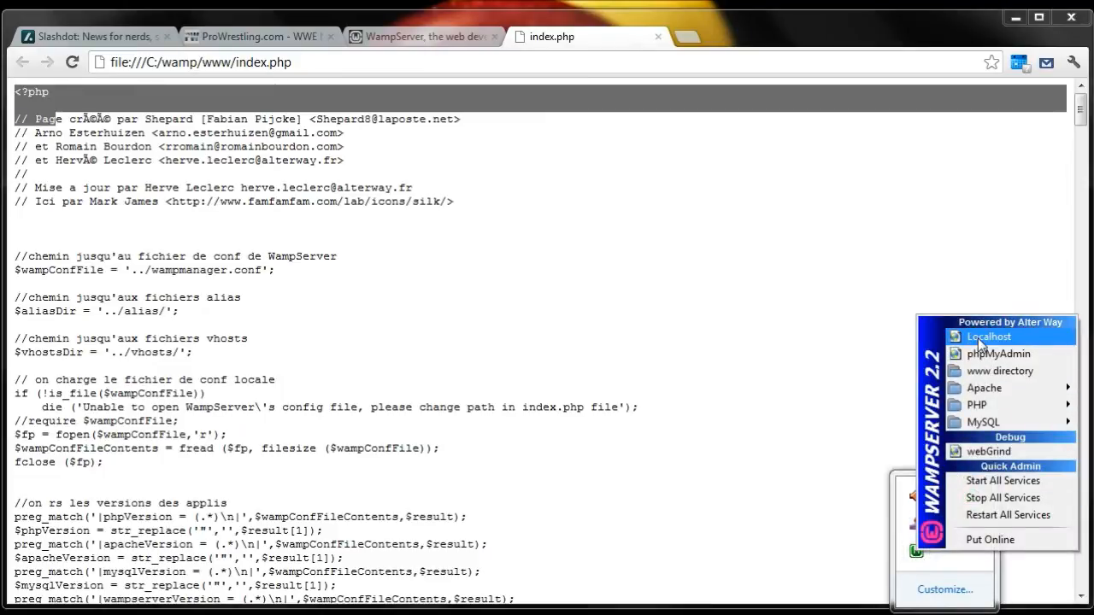
click(989, 336)
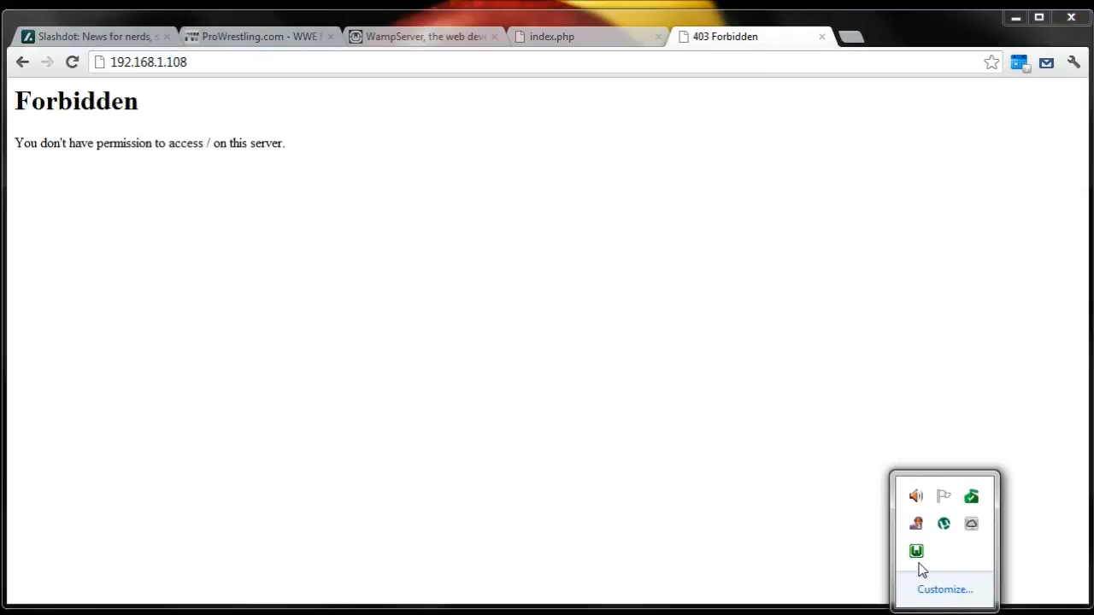
- Put WampServer online from its tray menu so 192.168.1.108 is reachable
click(916, 551)
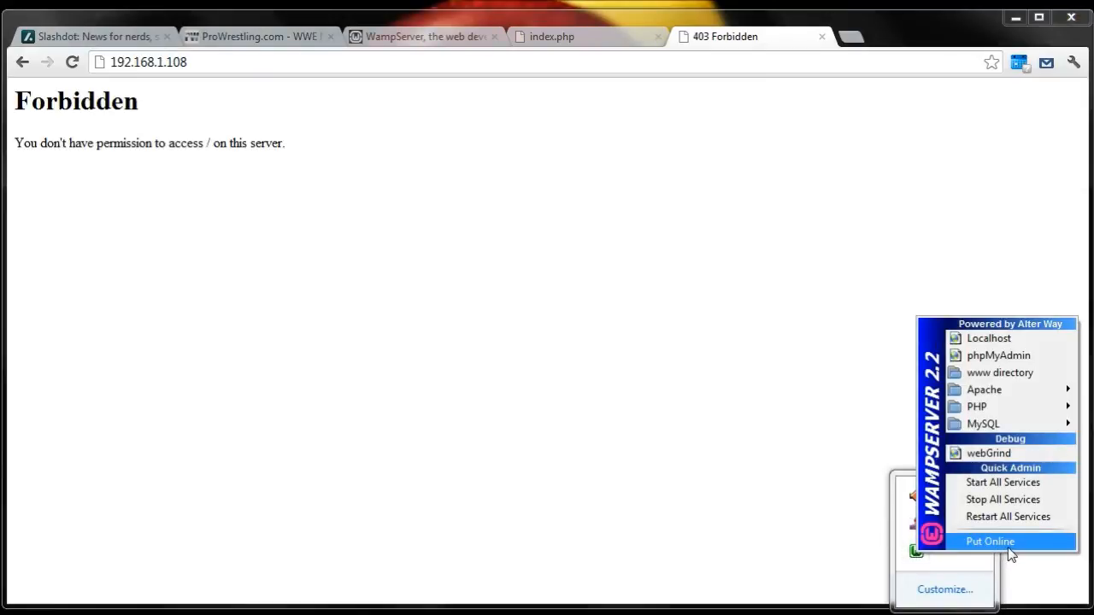
click(990, 541)
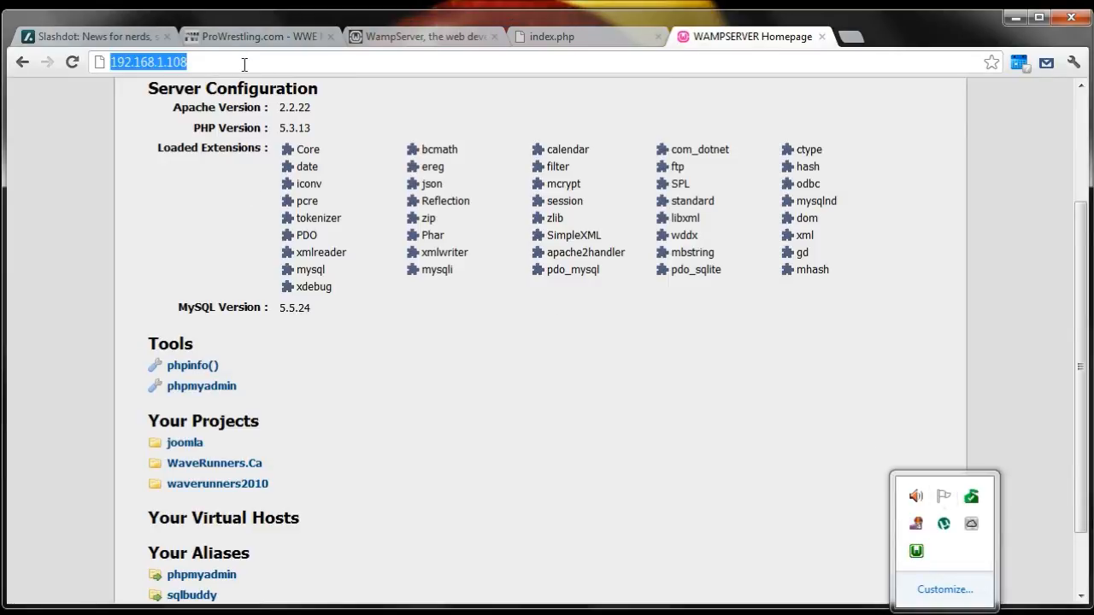